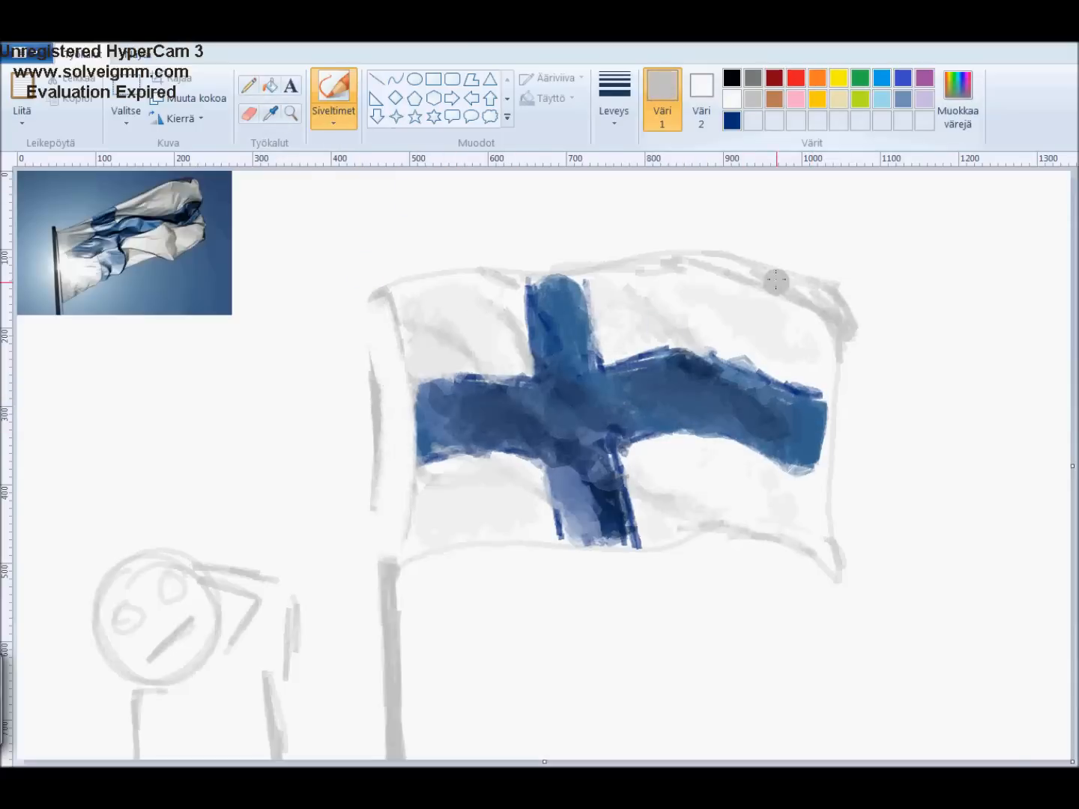
Brush the flagpole in dark grey and smooth the flag's white fabric around the blue cross.
click(731, 99)
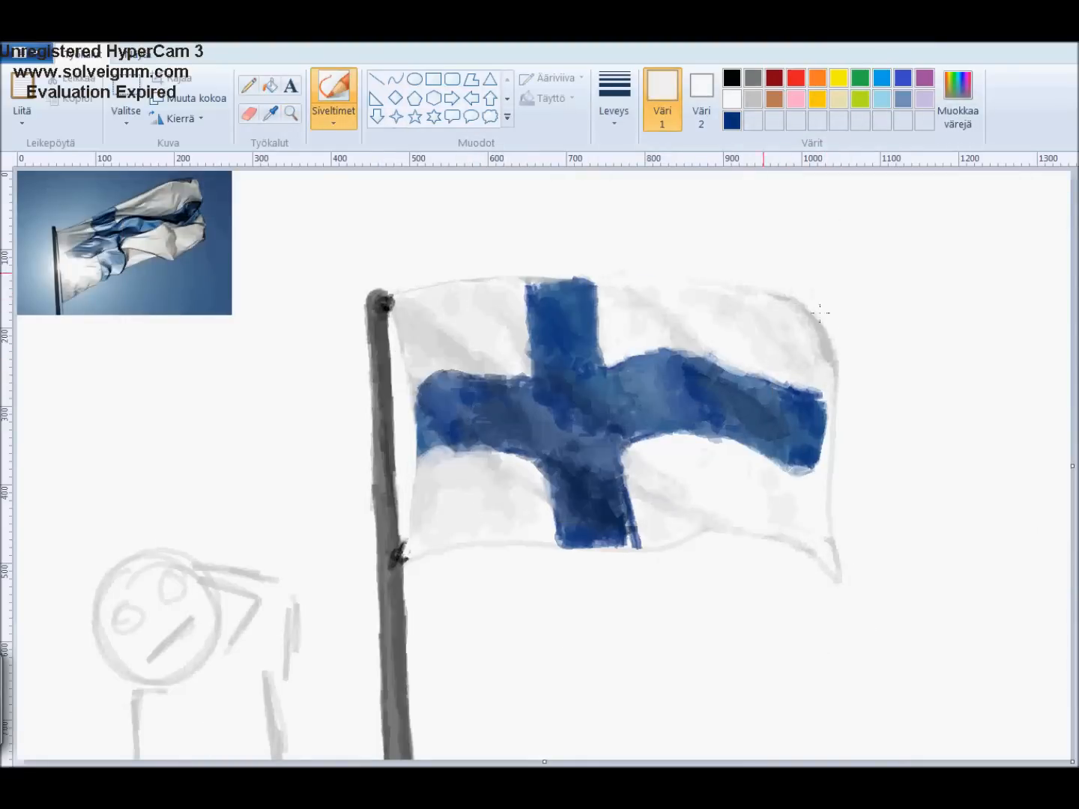
Fill the sky around the pole and flag edges with light blue using the Pencil.
click(731, 126)
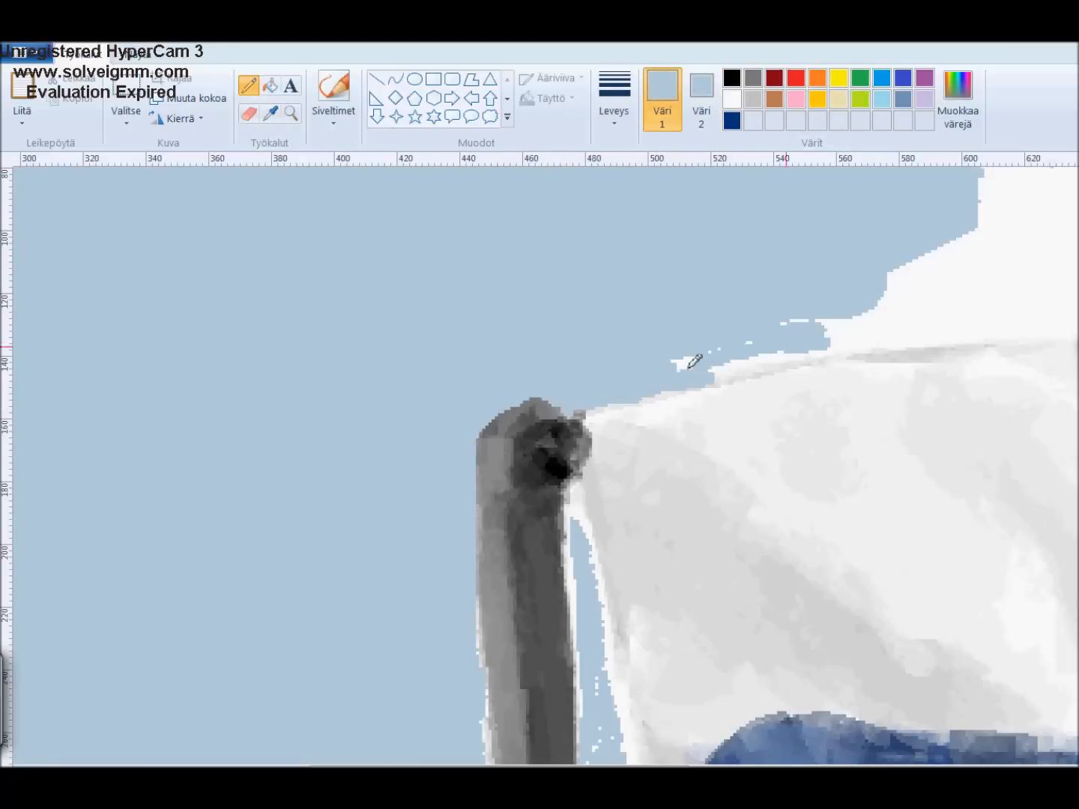
scroll(down, 3)
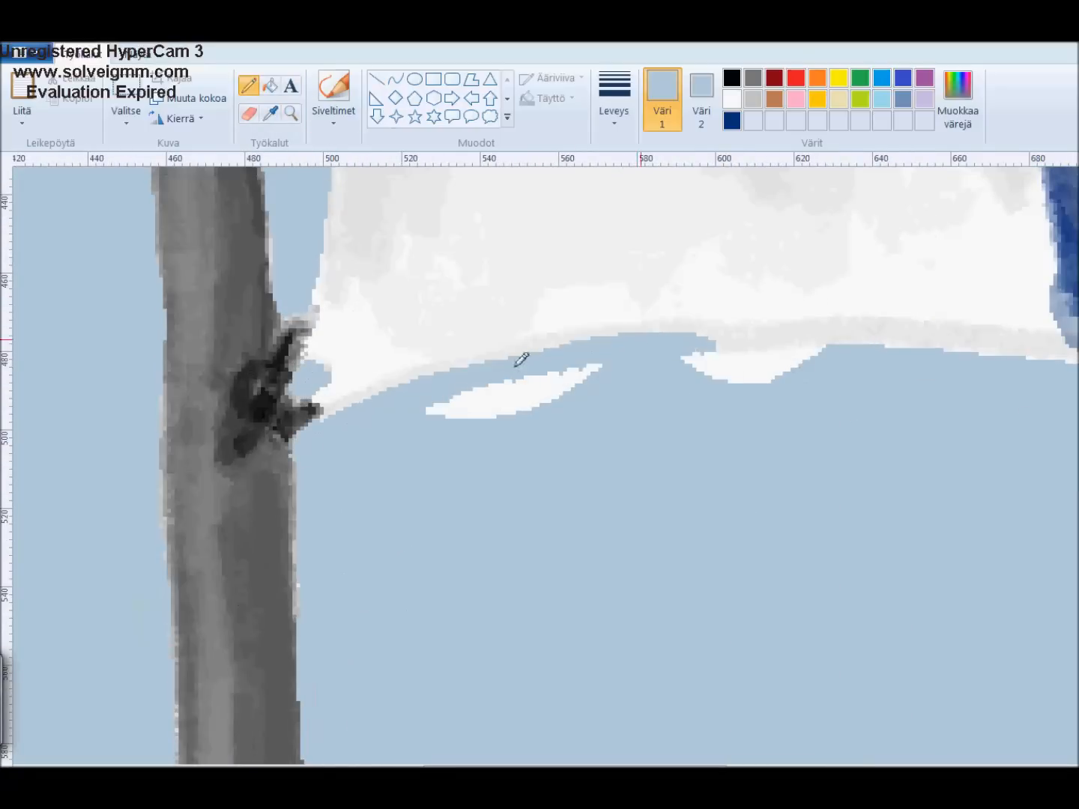
scroll(right, 3)
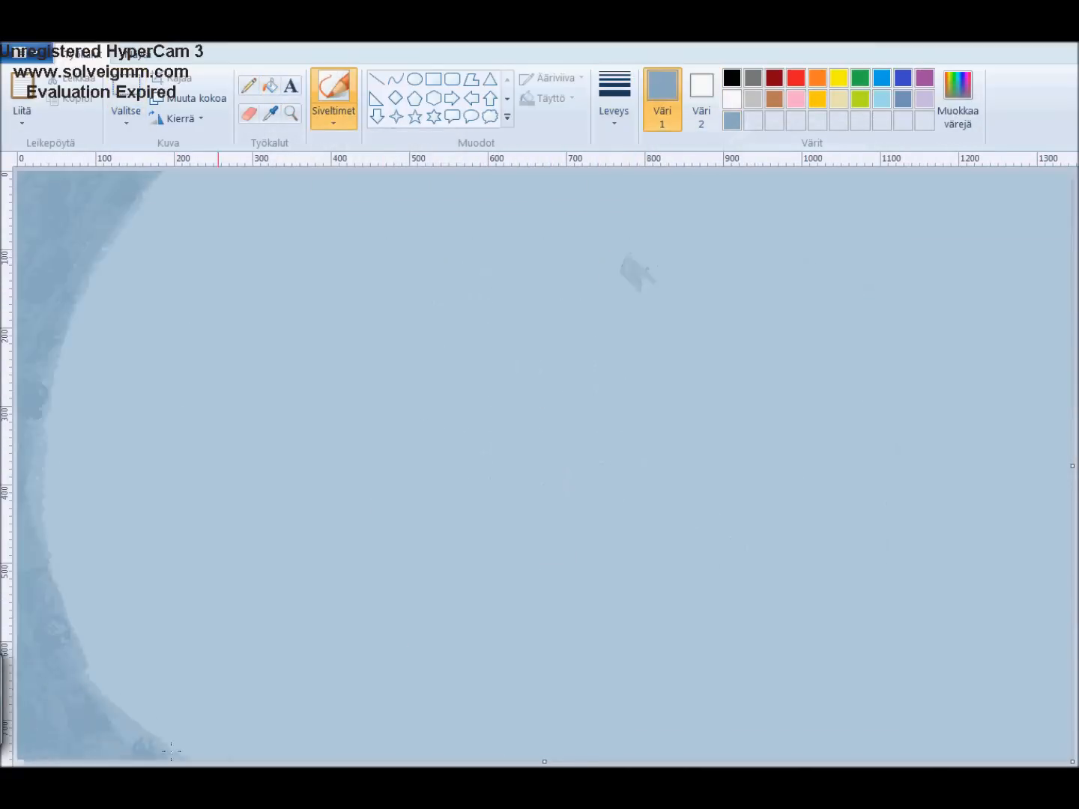
Outline the character's face in black strokes and brush the hair bright blue.
click(957, 89)
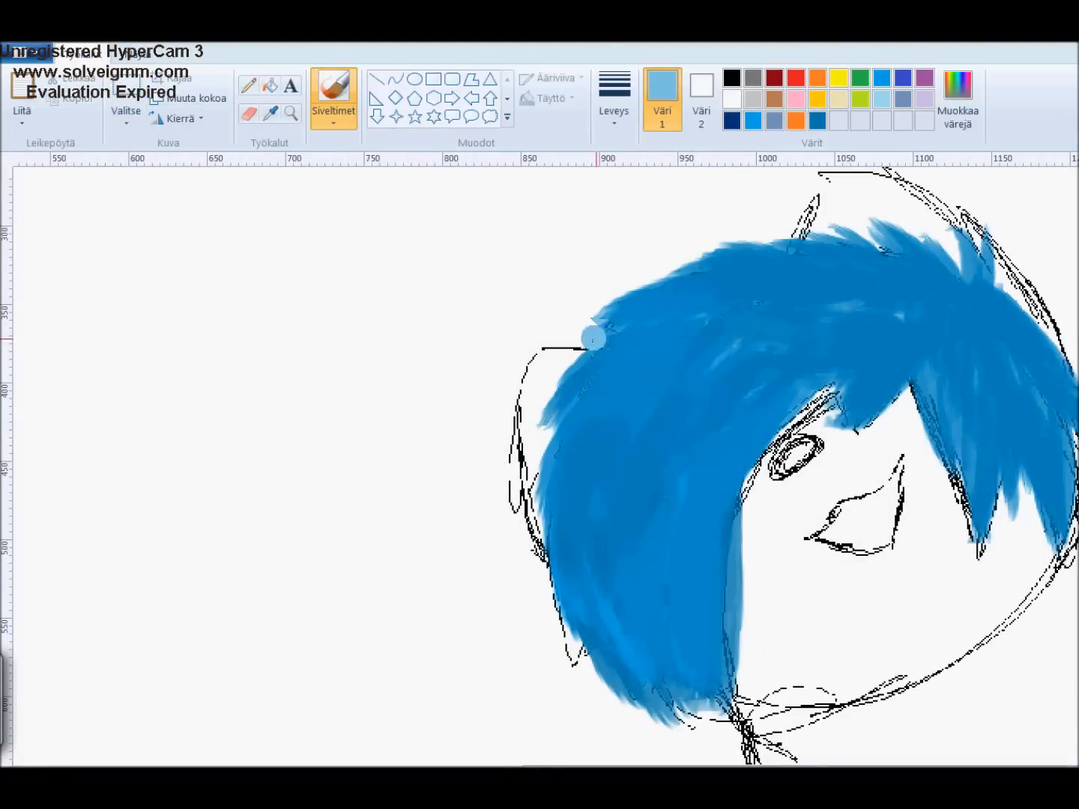
Brush dark navy shadows and lighter blue strands across the character's hair.
drag(595, 337, 612, 475)
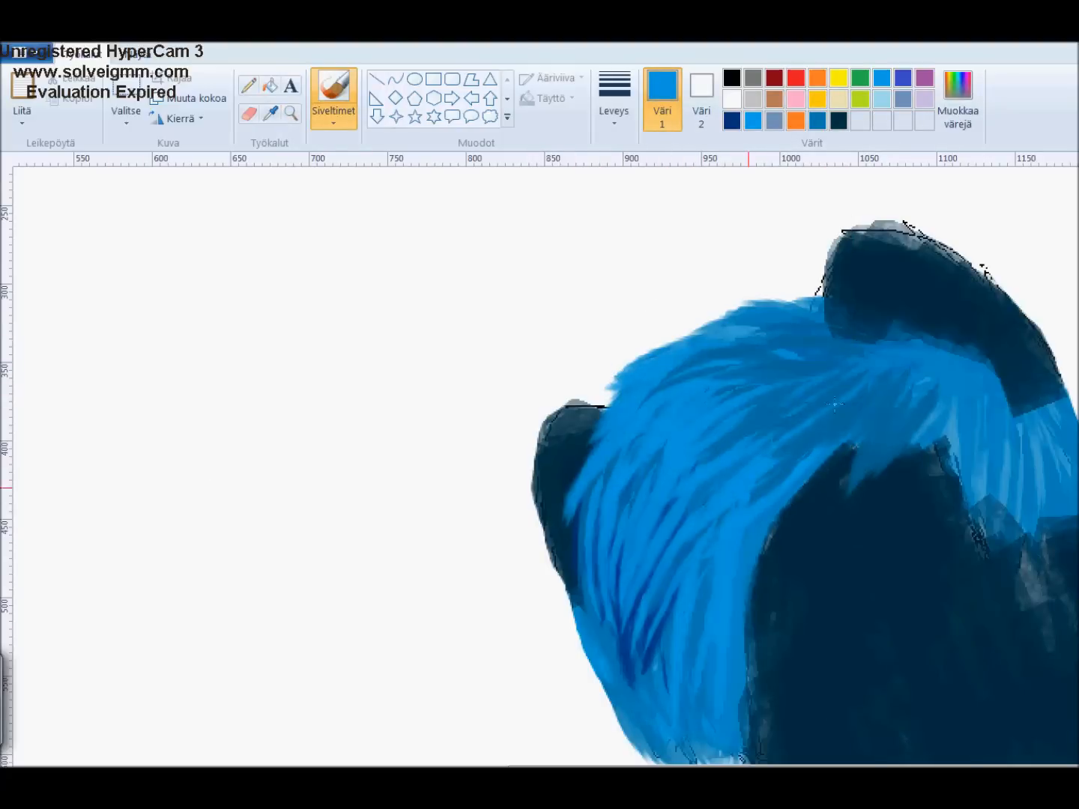
click(612, 98)
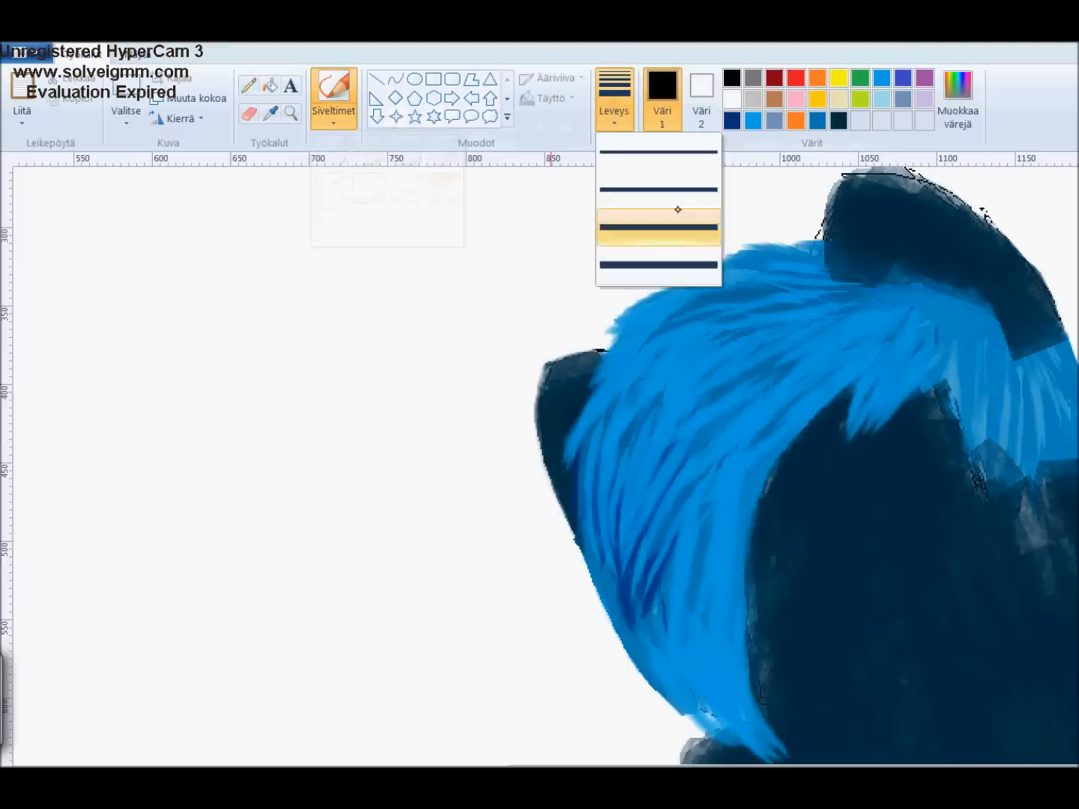
Paint the eye bright blue with purple and white highlights using a thicker brush.
click(657, 223)
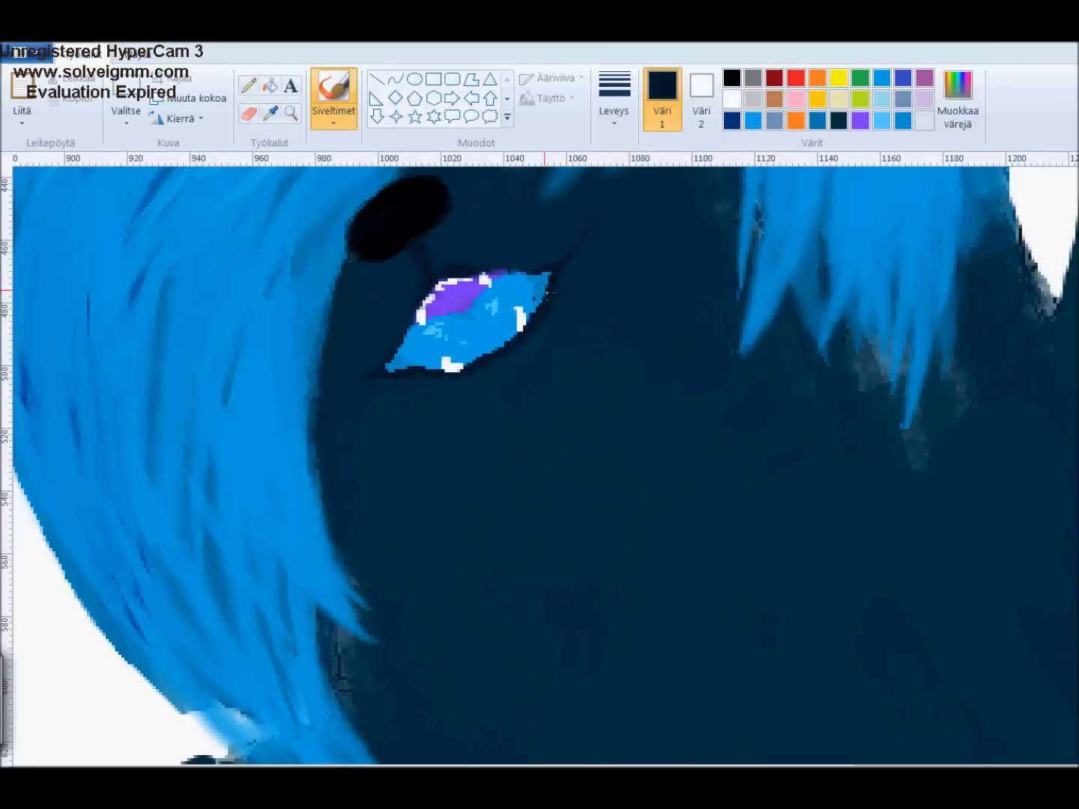
click(958, 98)
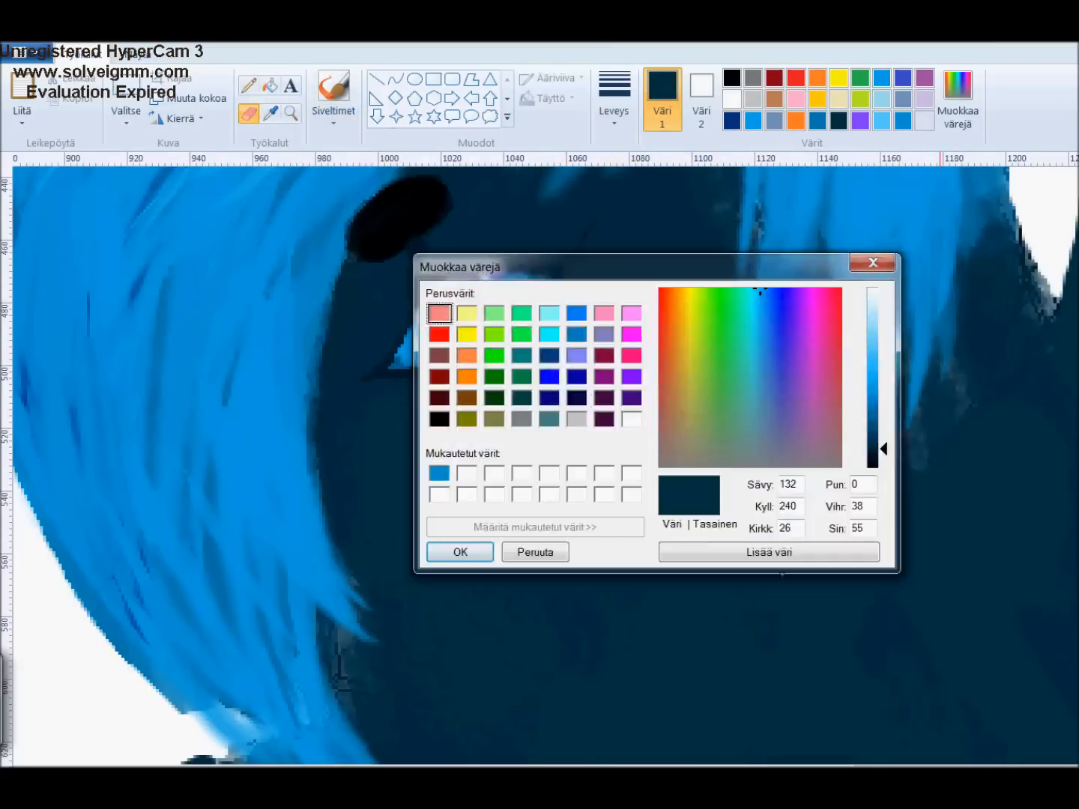